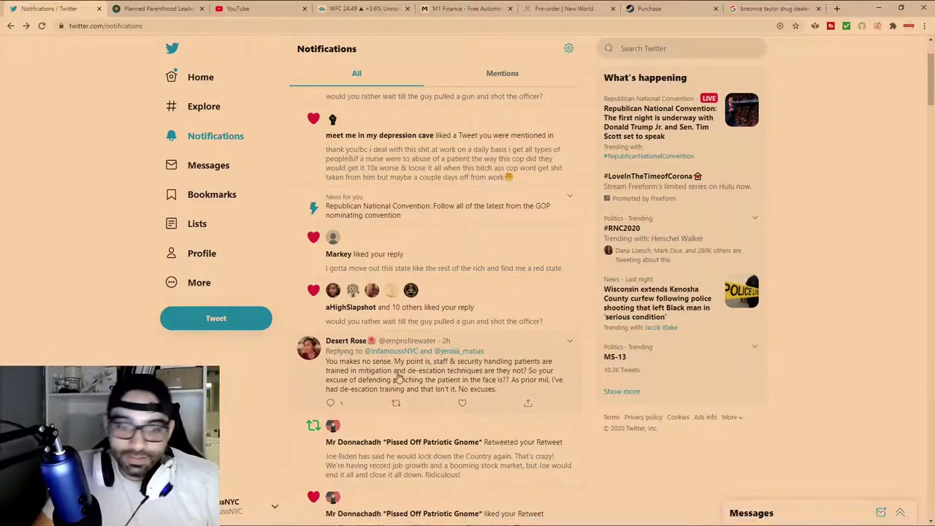
View a reply tweet, return to Notifications, and scroll down to older likes, retweets and replies
left_click(438, 373)
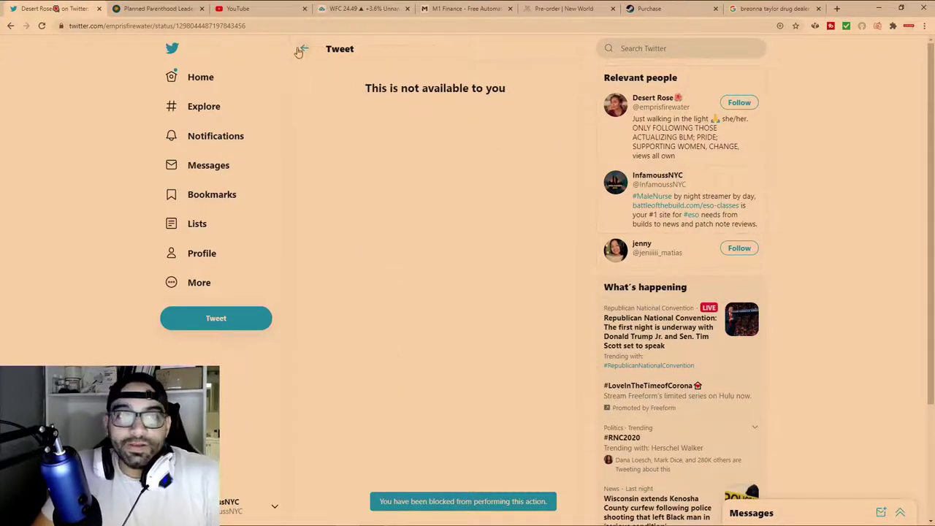
left_click(216, 136)
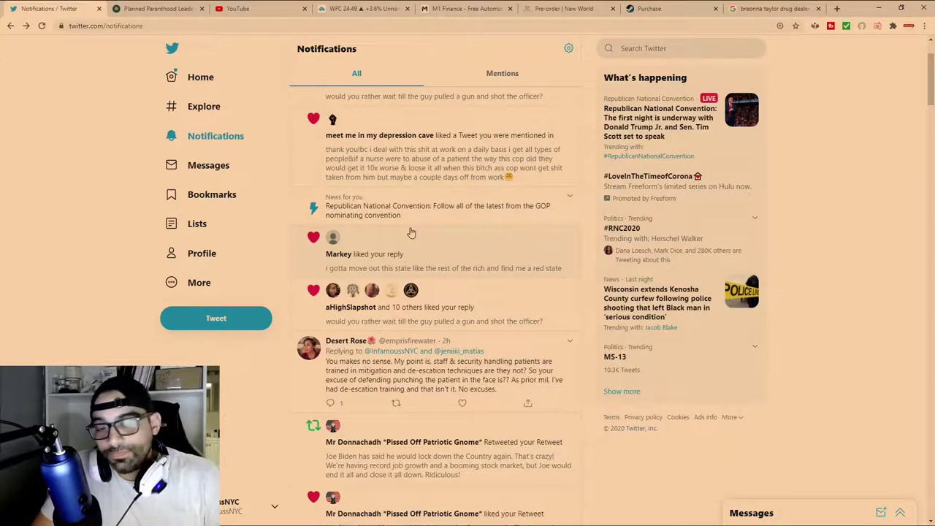
mouse_move(450, 380)
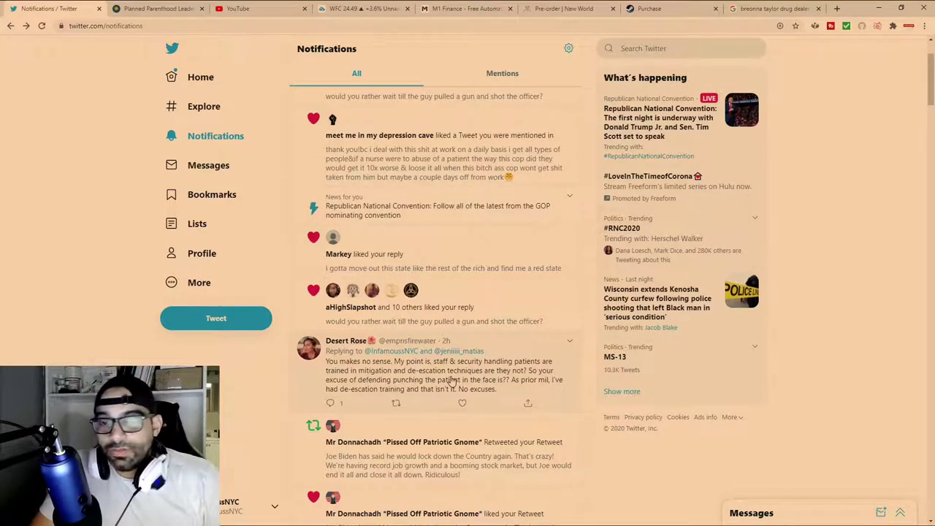
mouse_move(344, 340)
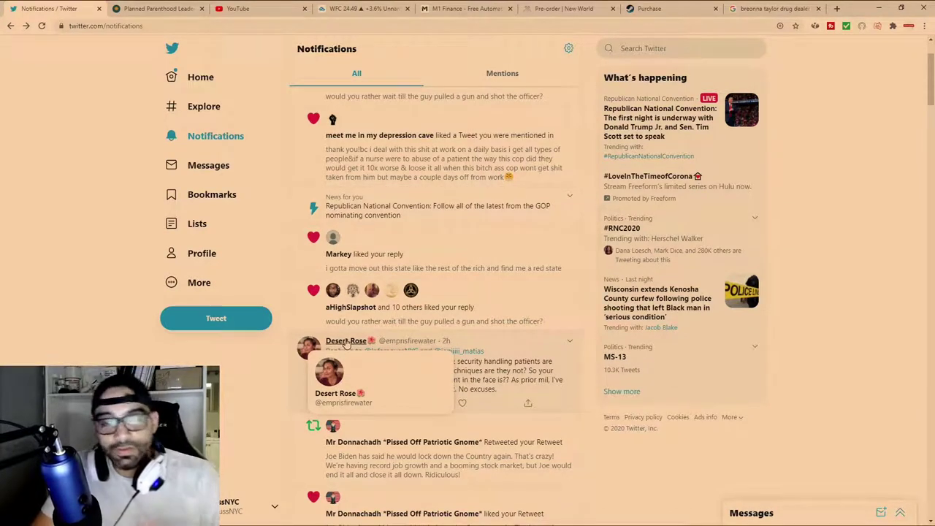
mouse_move(339, 352)
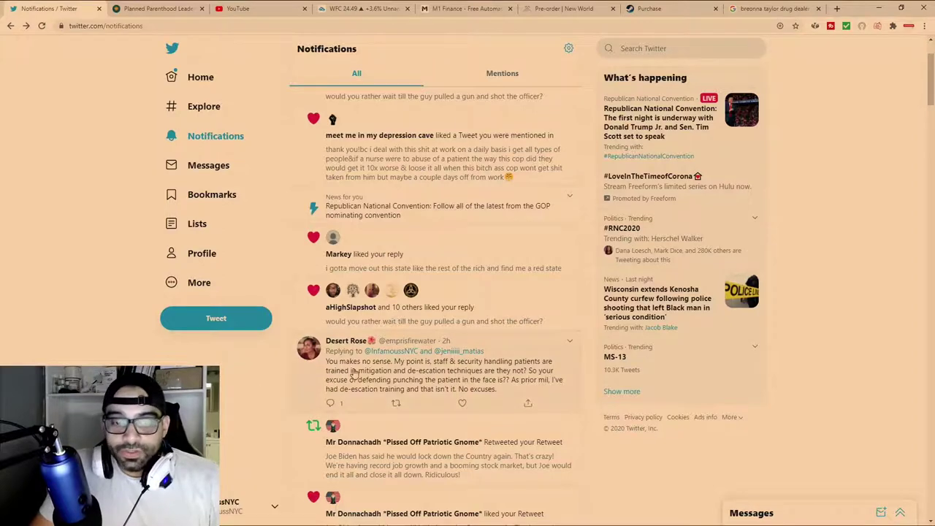
scroll("down", 3)
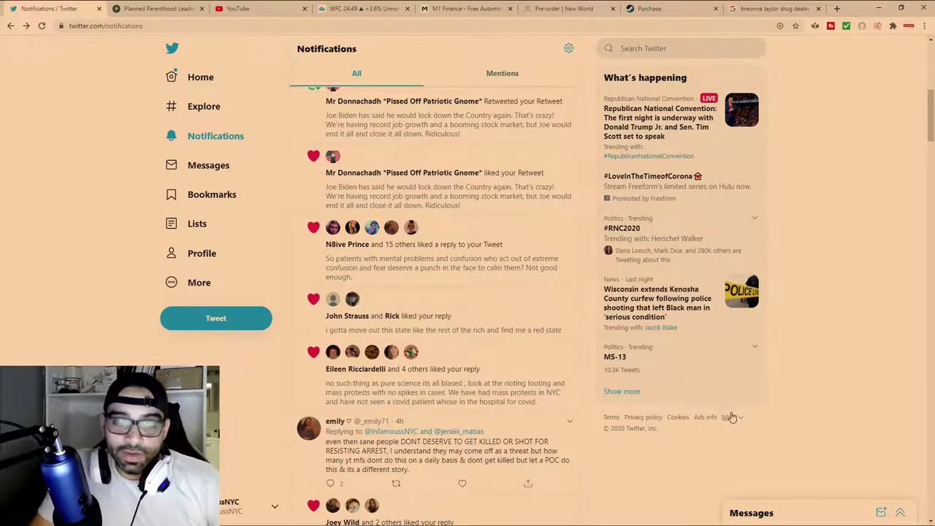
mouse_move(378, 453)
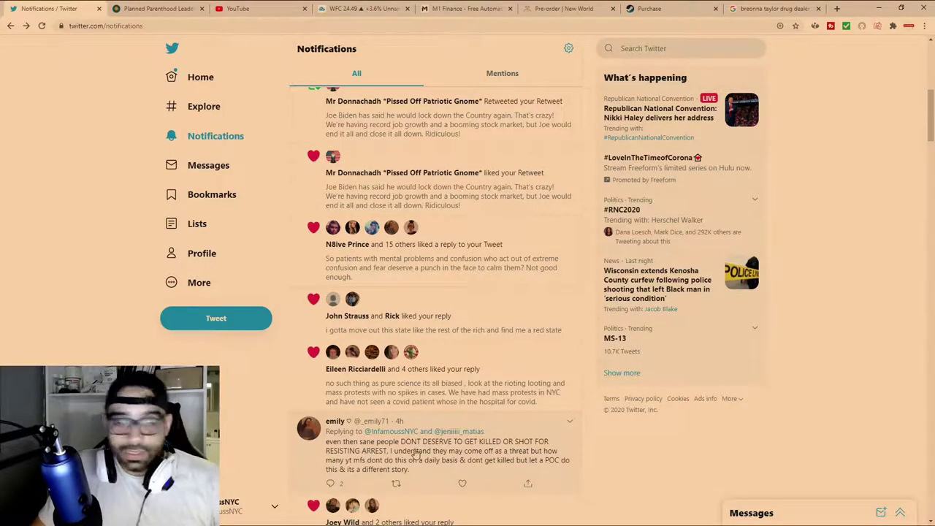
Scroll the notifications feed toward the convention news, Markey's like and Desert Rose's reply
scroll("down", 3)
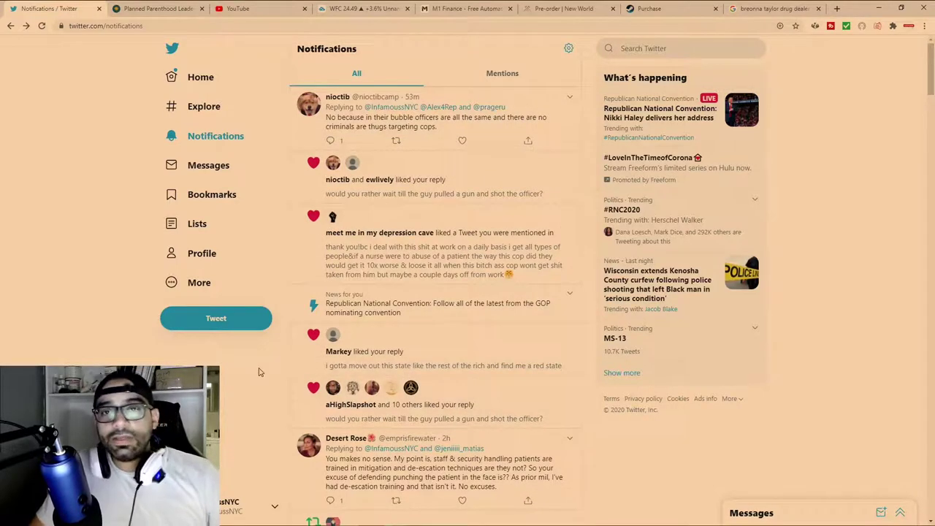
scroll("down", 3)
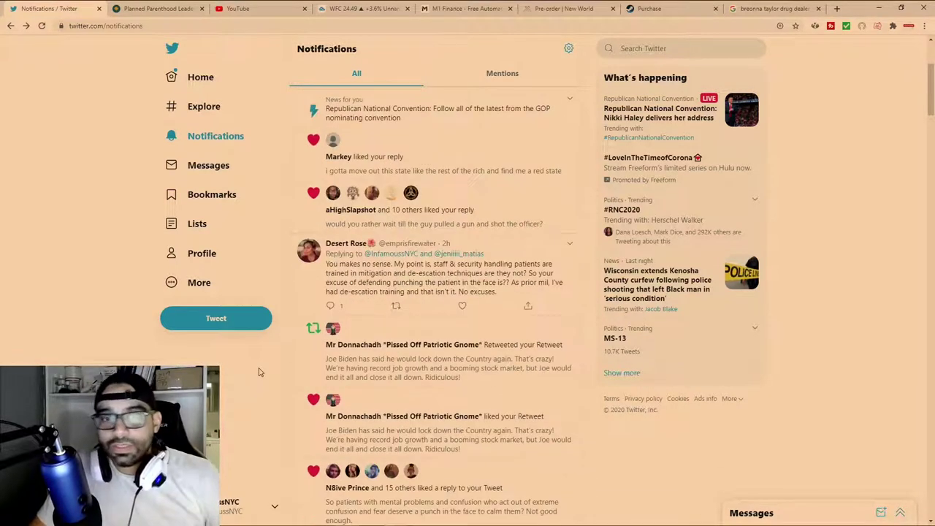